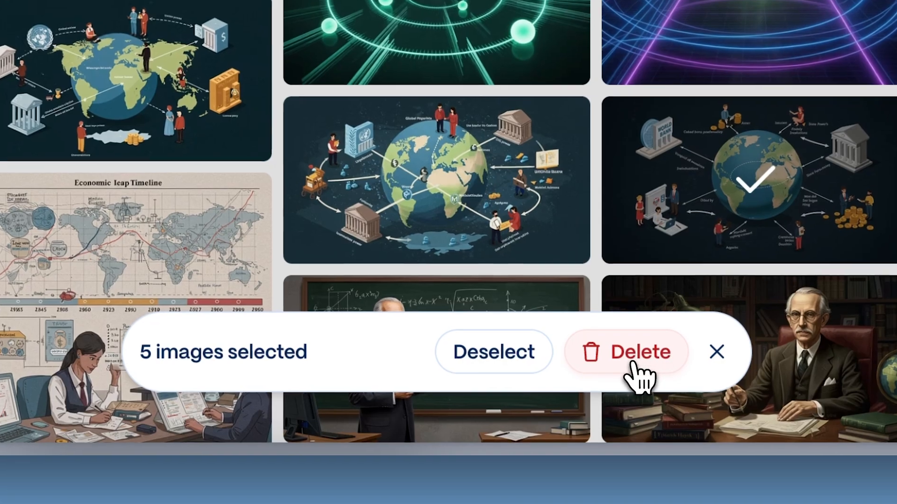
# Step: Delete all five selected AI images at once from the floating selection bar
pyautogui.click(640, 352)
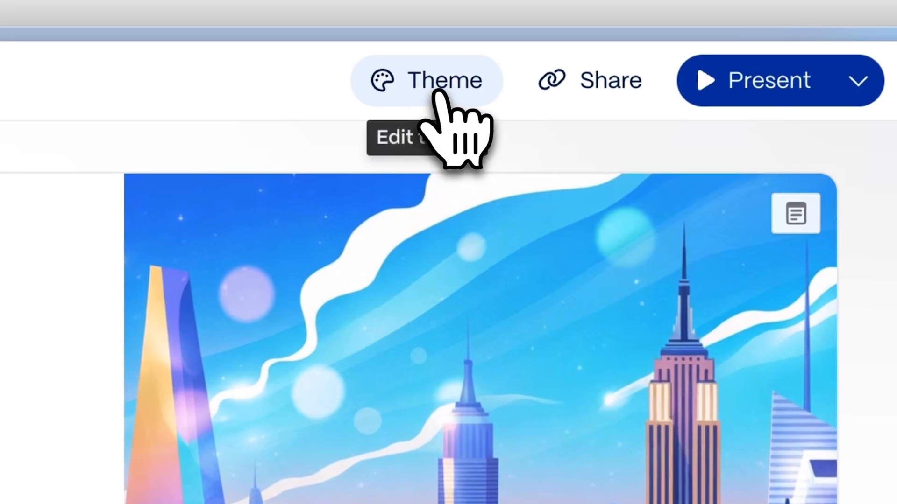
# Step: Switch the deck's theme from blue to the pink gradient theme with serif headings
pyautogui.click(443, 79)
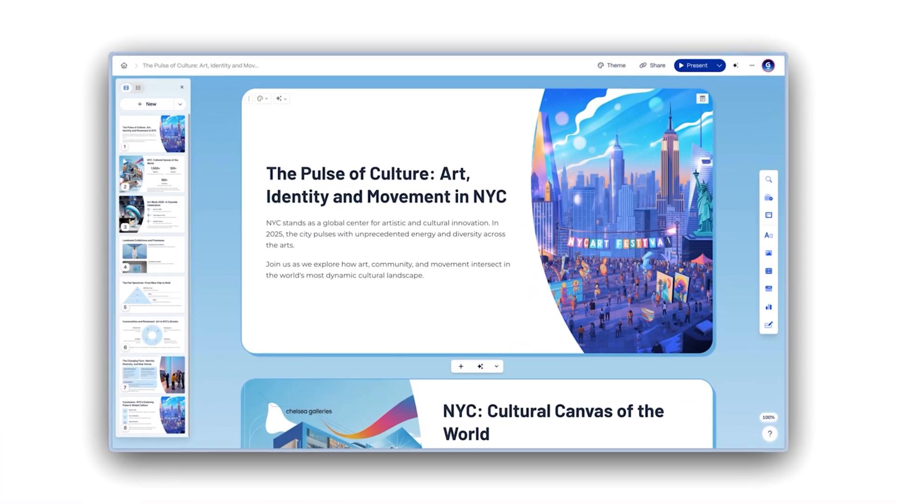
pyautogui.click(611, 65)
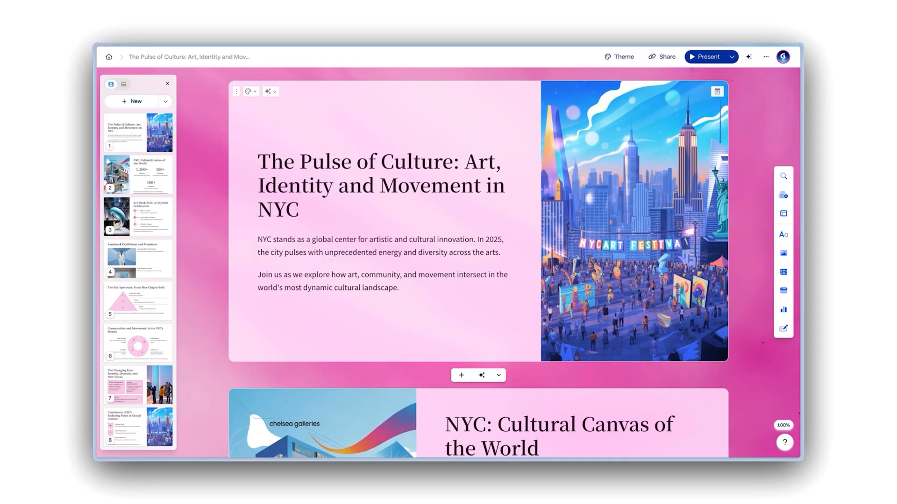
pyautogui.click(620, 56)
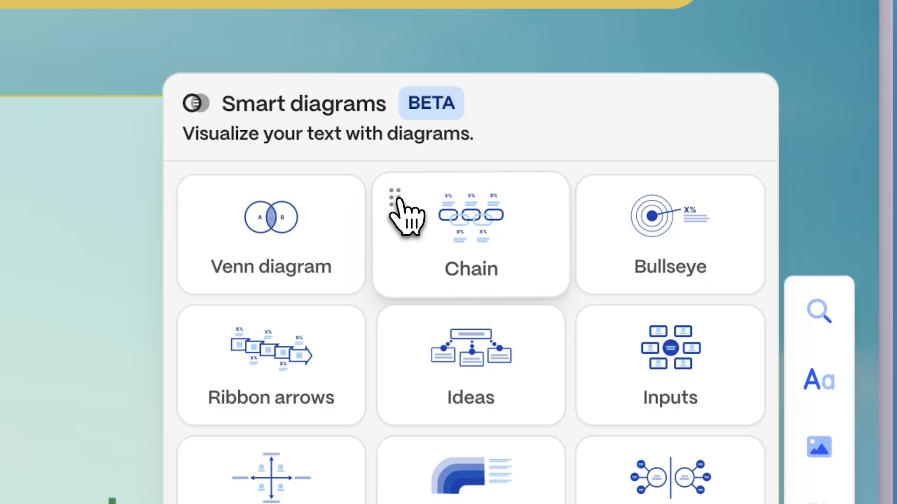
# Step: Place a Chain smart diagram under the paragraph and add a second link
pyautogui.click(471, 232)
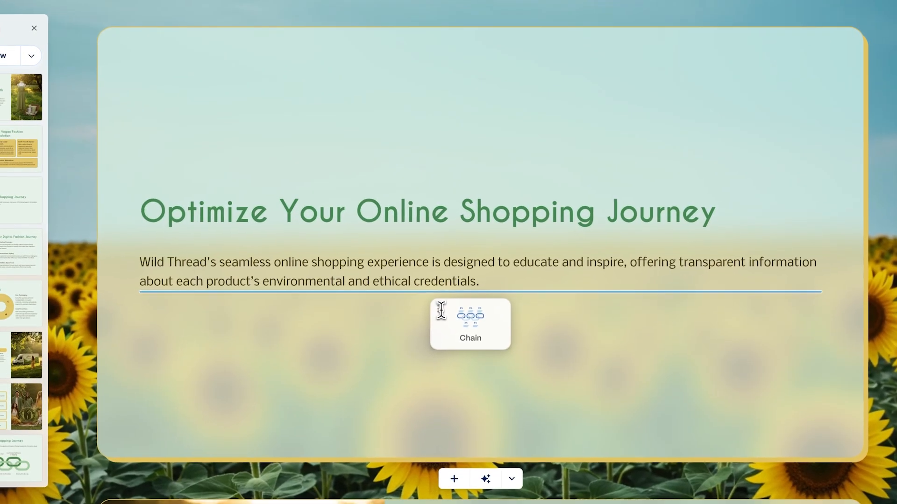
pyautogui.click(469, 317)
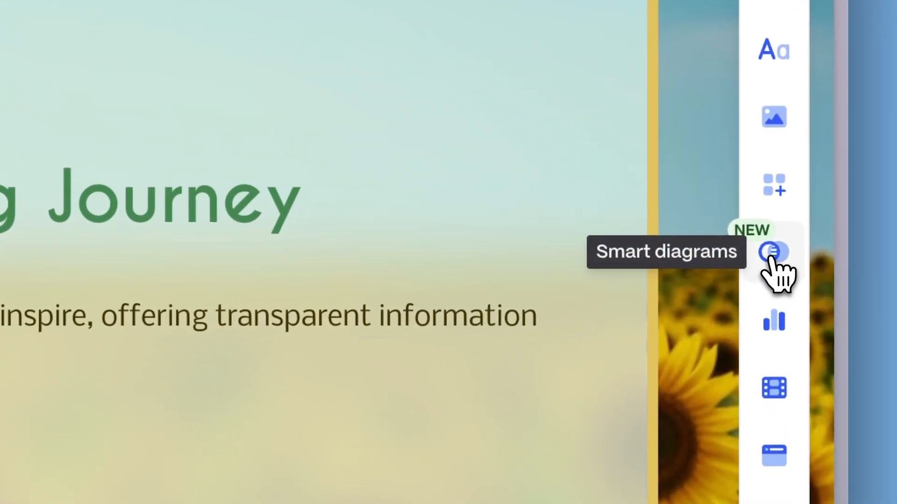
pyautogui.click(773, 252)
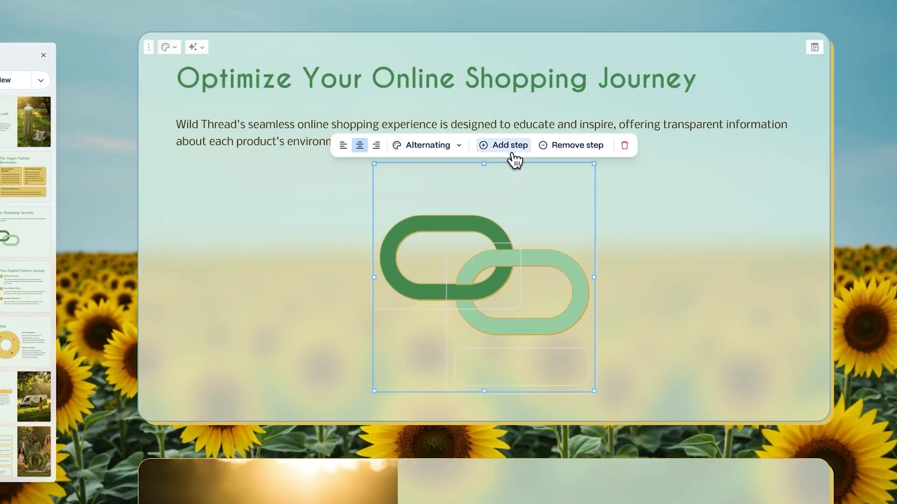
pyautogui.click(504, 145)
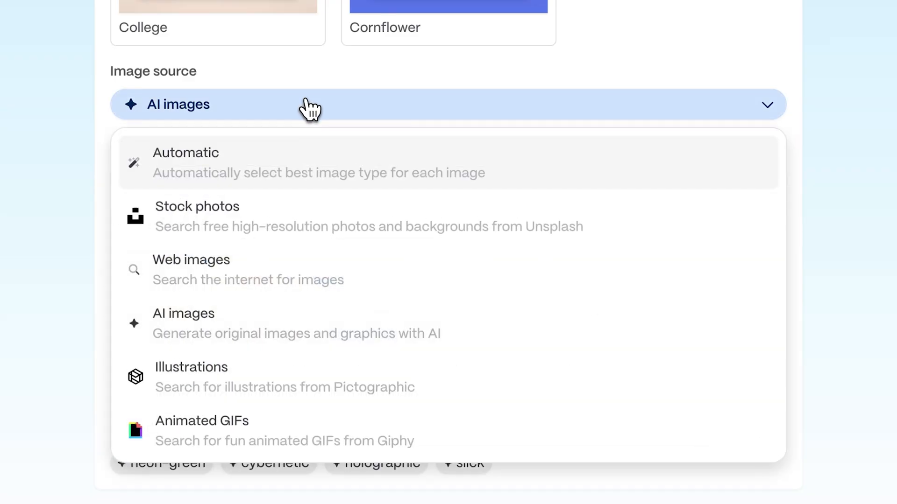
pyautogui.moveTo(366, 264)
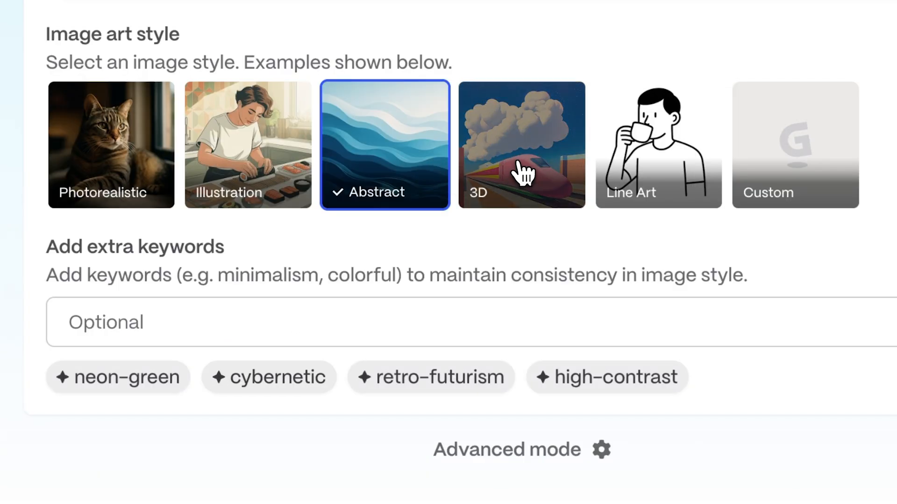
# Step: Use AI images with the 3D art style for the generated deck
pyautogui.click(795, 145)
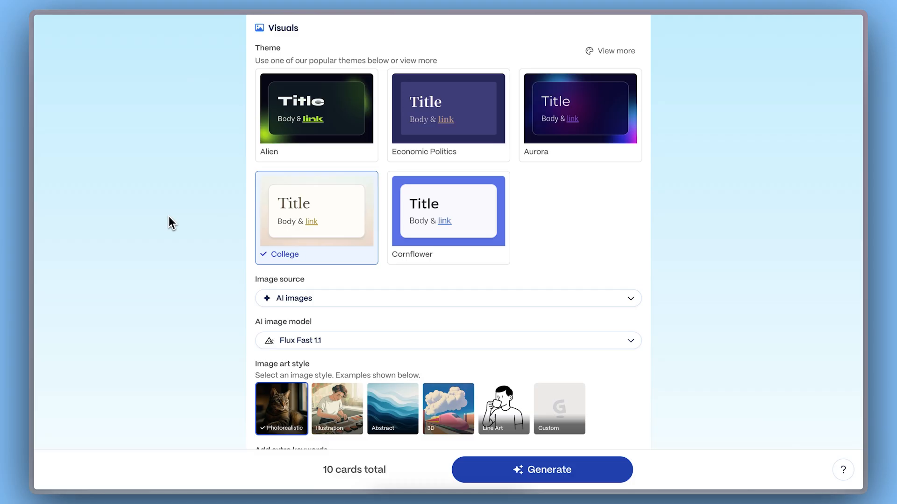
pyautogui.click(542, 470)
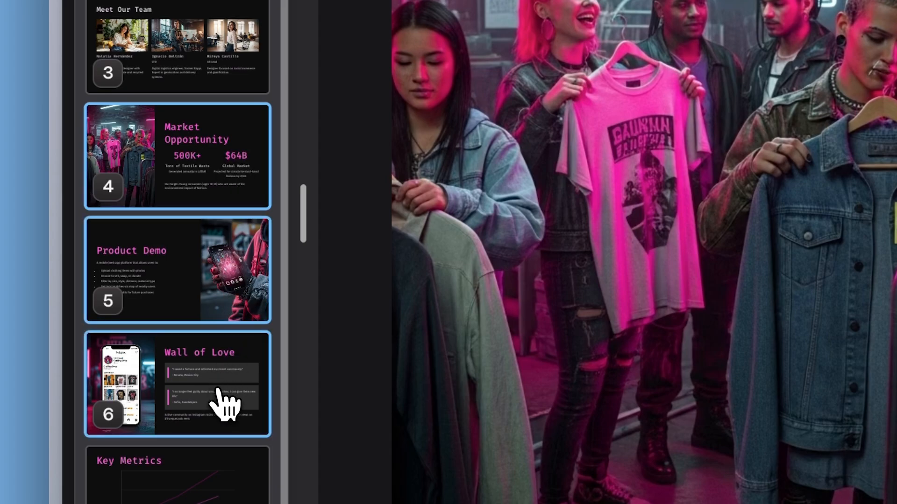
# Step: Copy cards 4–6, then open The Evolution of Fashion Trends Over the Decades
pyautogui.rightClick(229, 407)
pyautogui.write('Fashion')
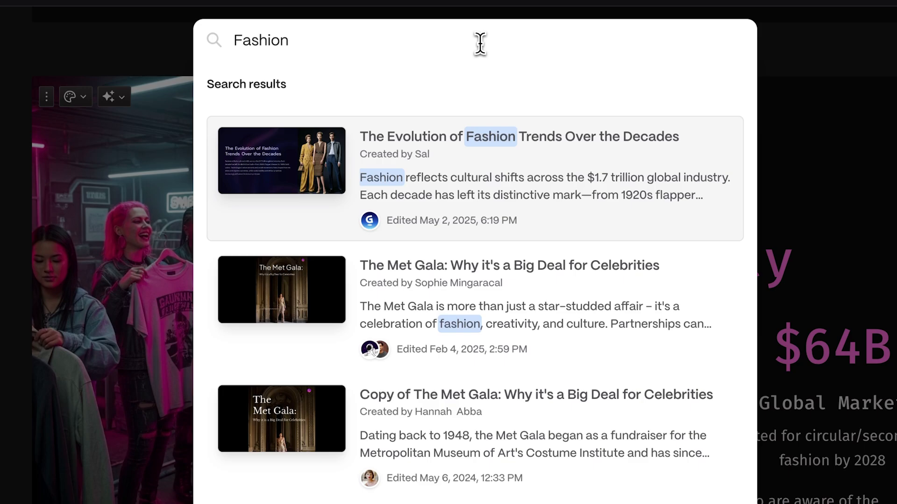
pyautogui.click(490, 136)
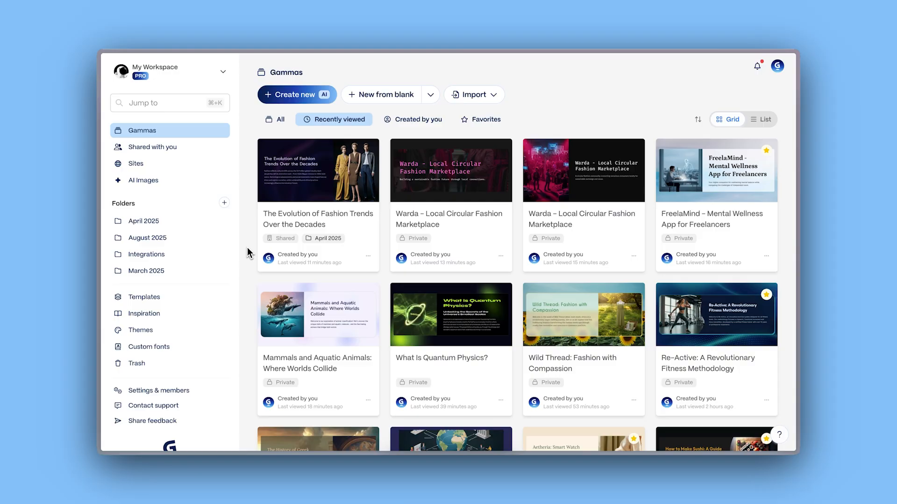
pyautogui.click(143, 179)
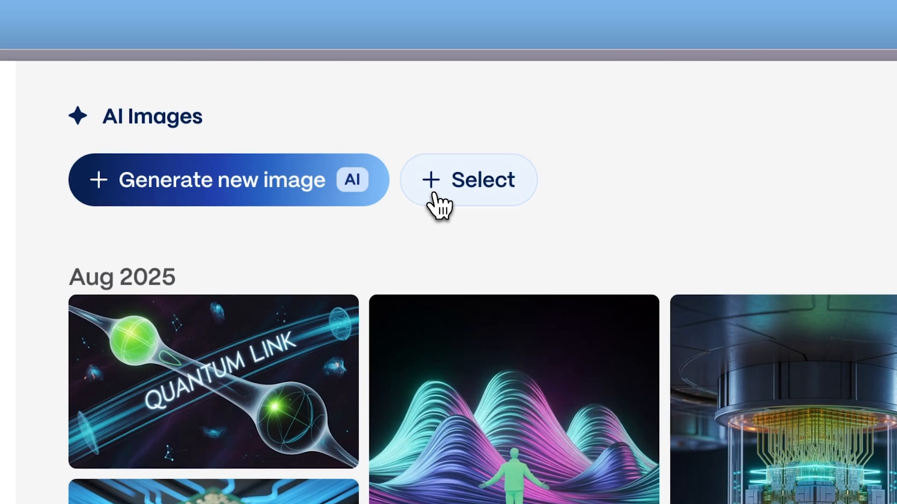
pyautogui.click(468, 180)
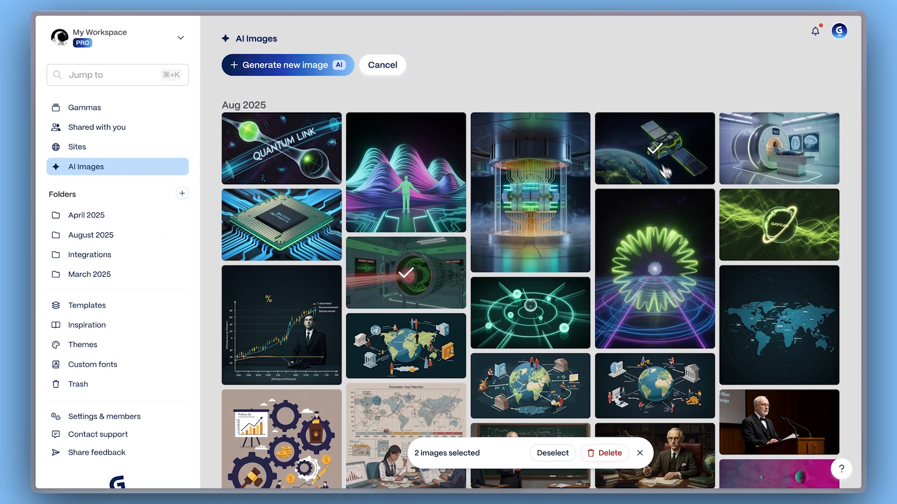
pyautogui.click(654, 387)
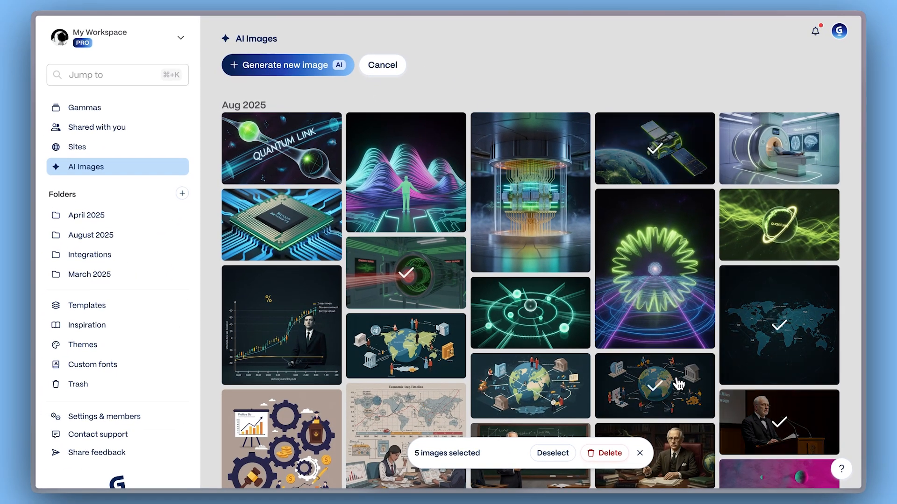
pyautogui.click(610, 452)
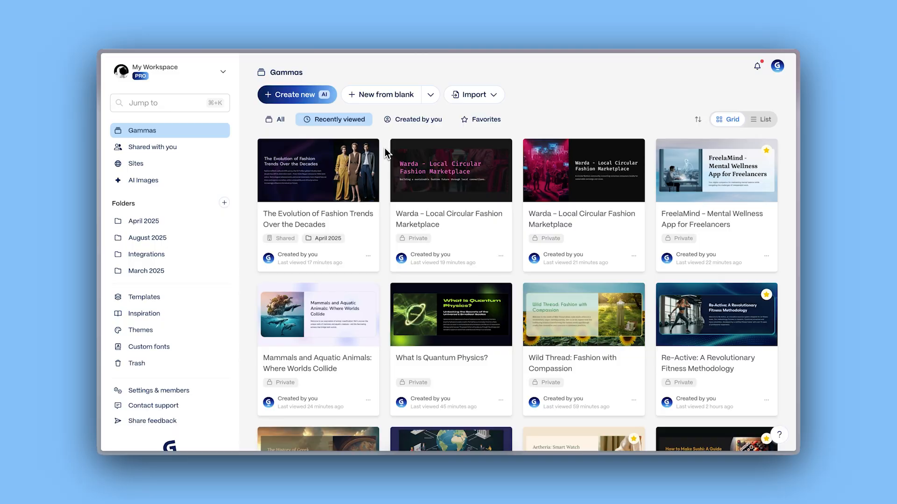
# Step: Start a new AI presentation and generate an outline for Digital marketing trends
pyautogui.click(289, 94)
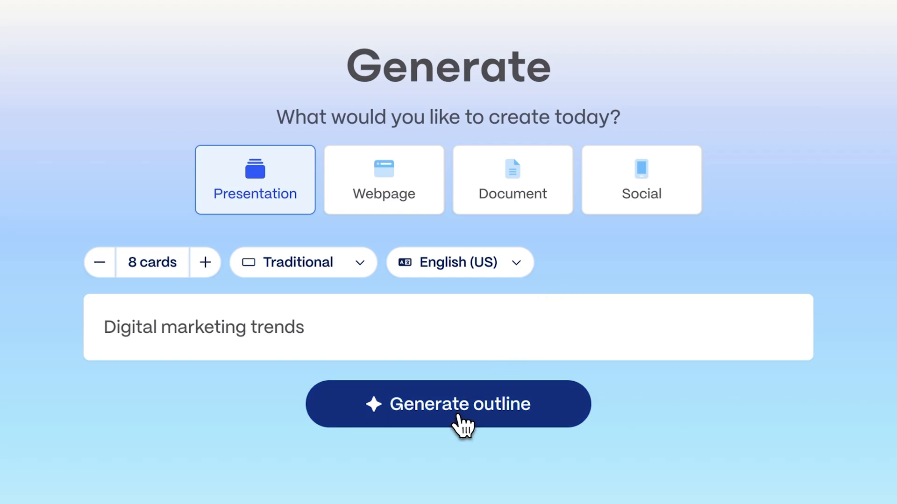
pyautogui.click(446, 404)
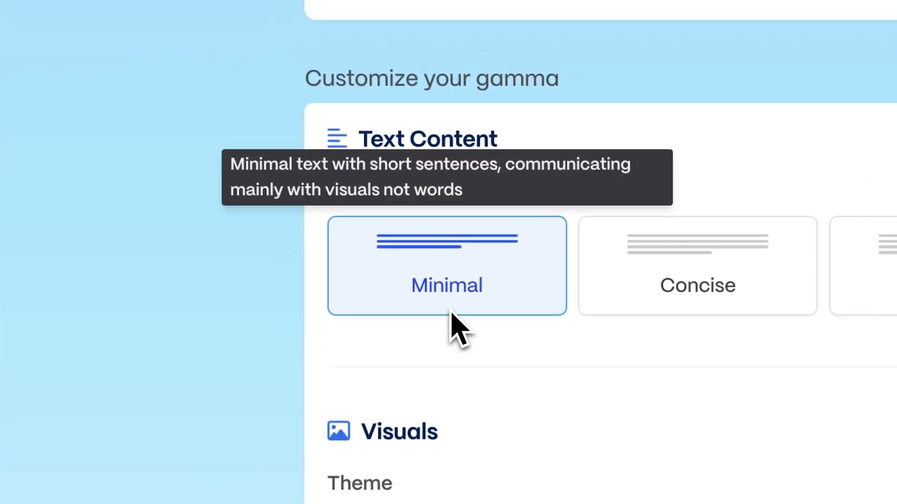
pyautogui.moveTo(457, 317)
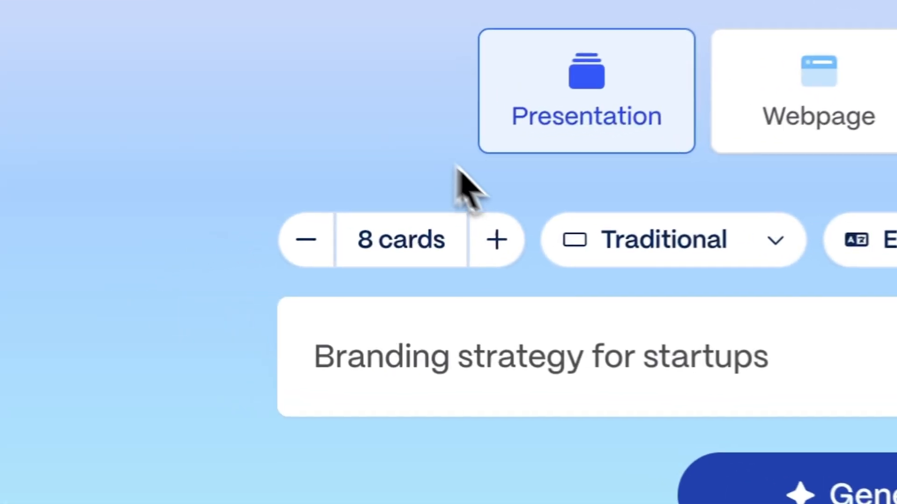
# Step: Generate a 10-card Branding strategy for startups outline and scroll through it
pyautogui.click(513, 238)
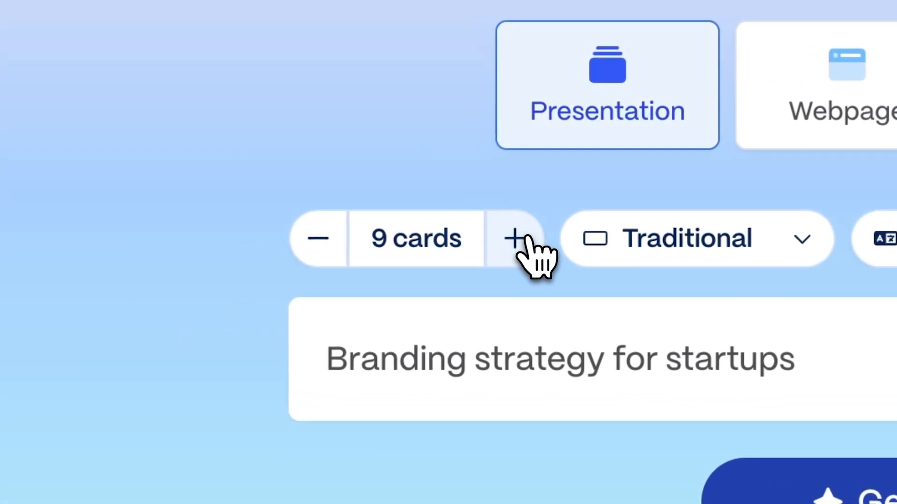
pyautogui.click(513, 239)
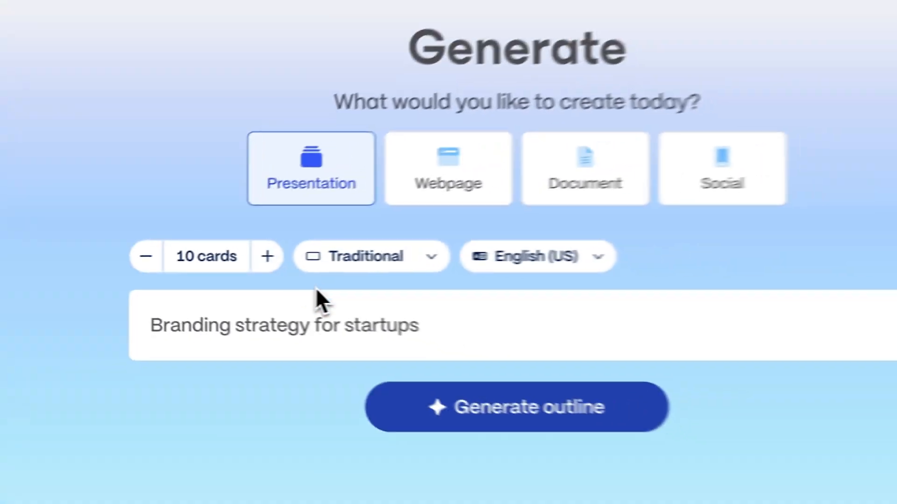
pyautogui.click(515, 407)
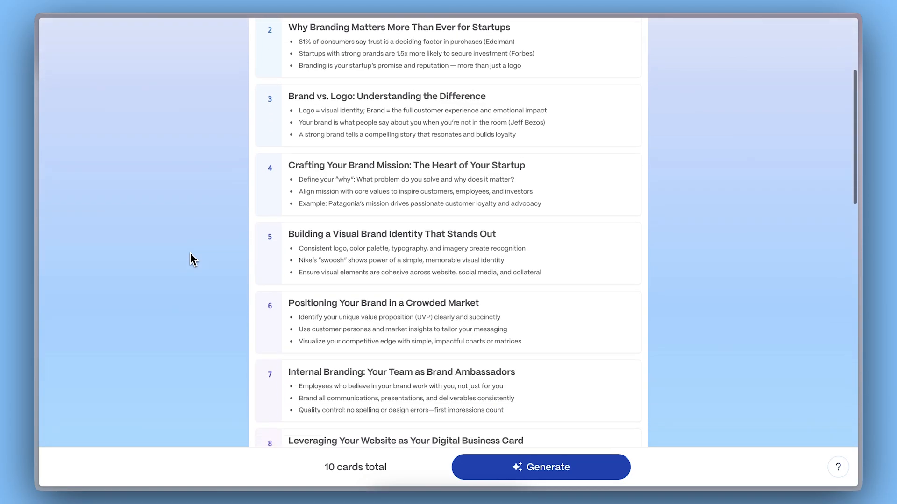
pyautogui.scroll(-3)
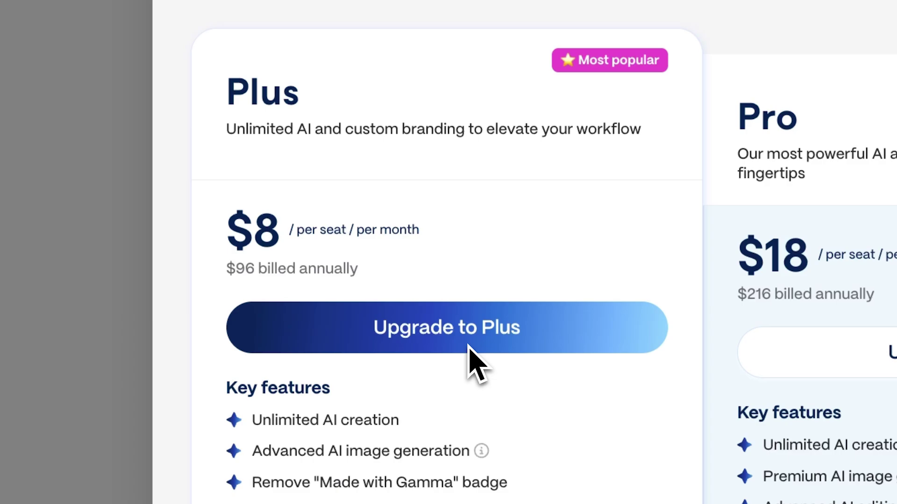
pyautogui.scroll(-3)
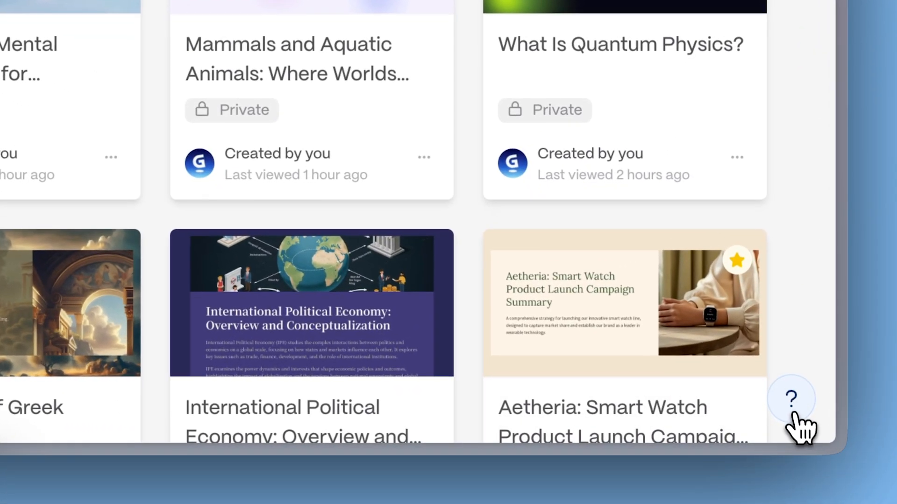
# Step: Go to the feature requests board via the help menu's Share feedback option
pyautogui.click(790, 401)
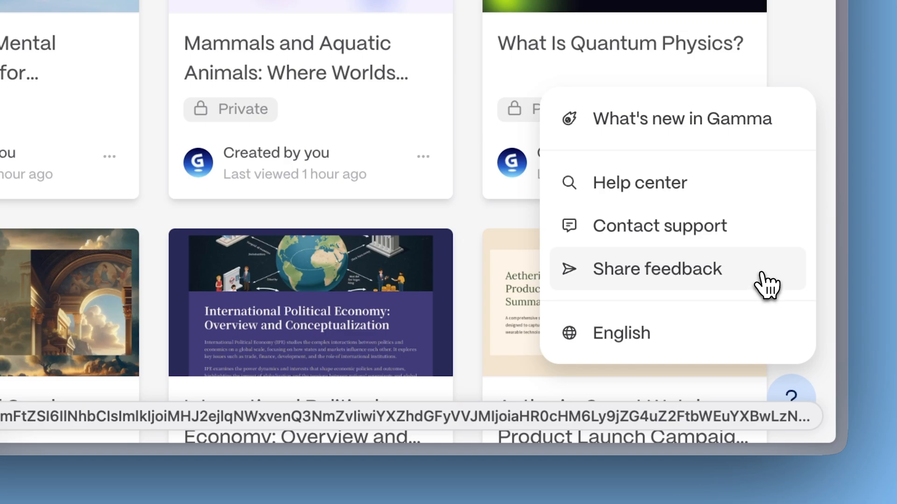
pyautogui.click(657, 269)
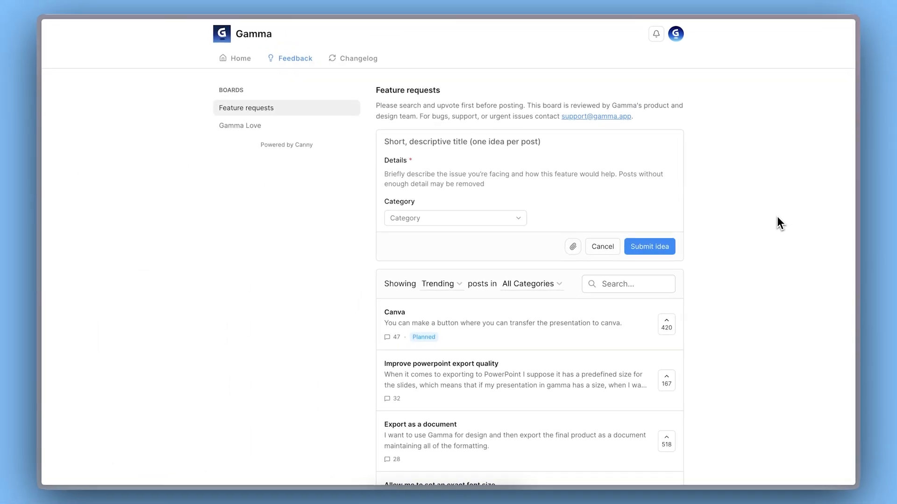